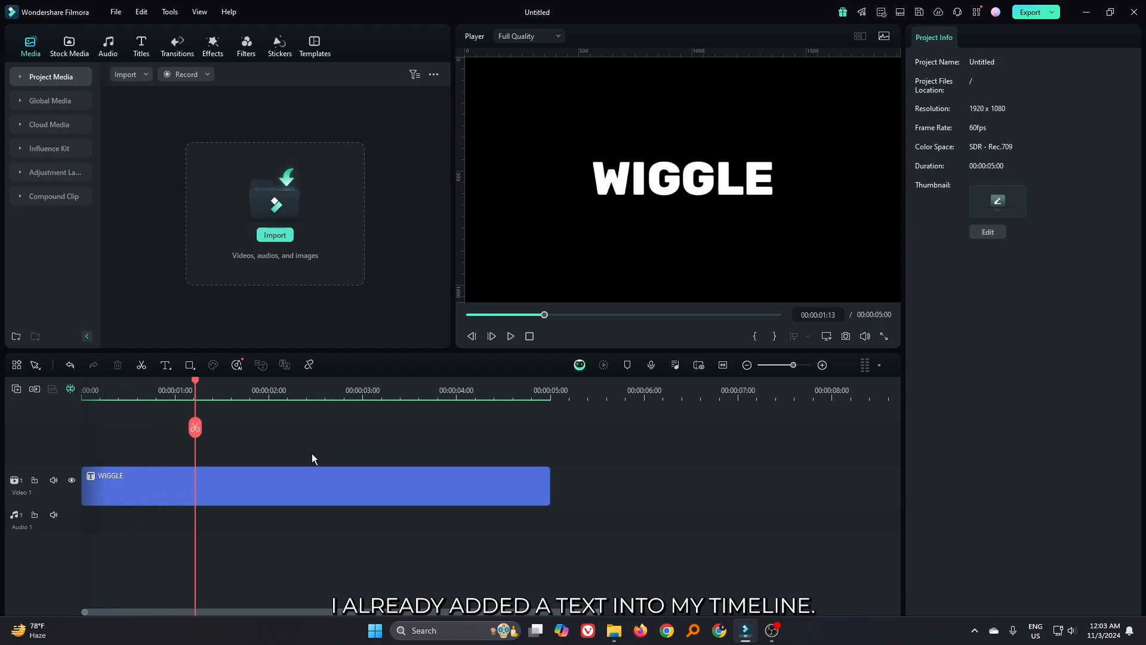
# - Convert the WIGGLE text clip into a compound clip named Wiggle
pyautogui.rightClick(314, 486)
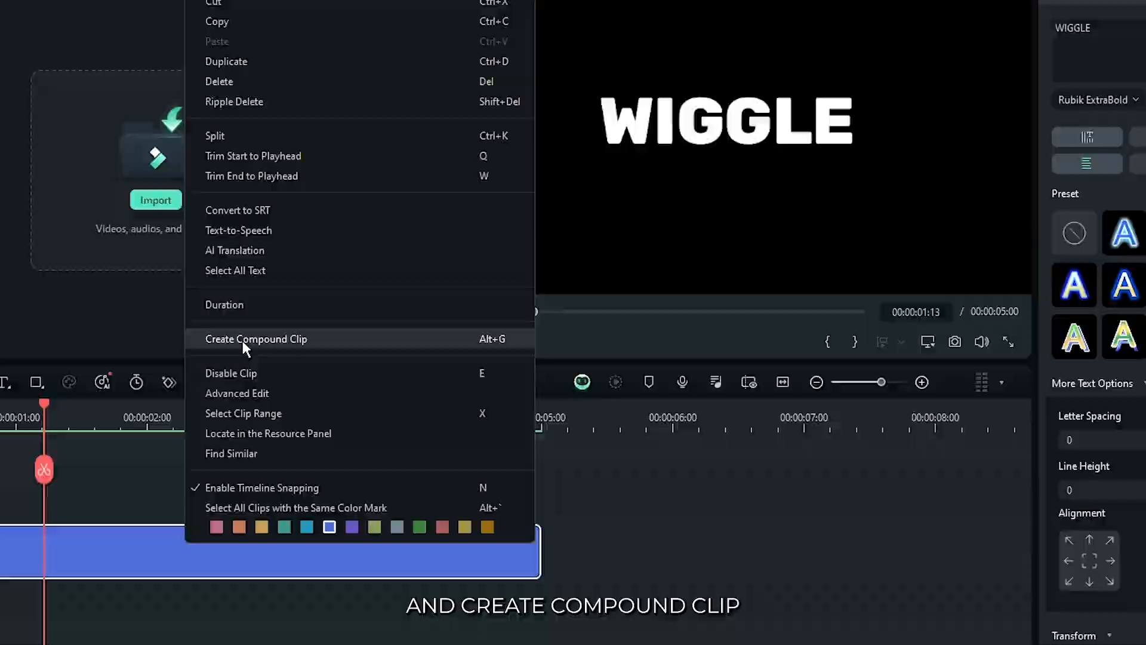
pyautogui.click(255, 338)
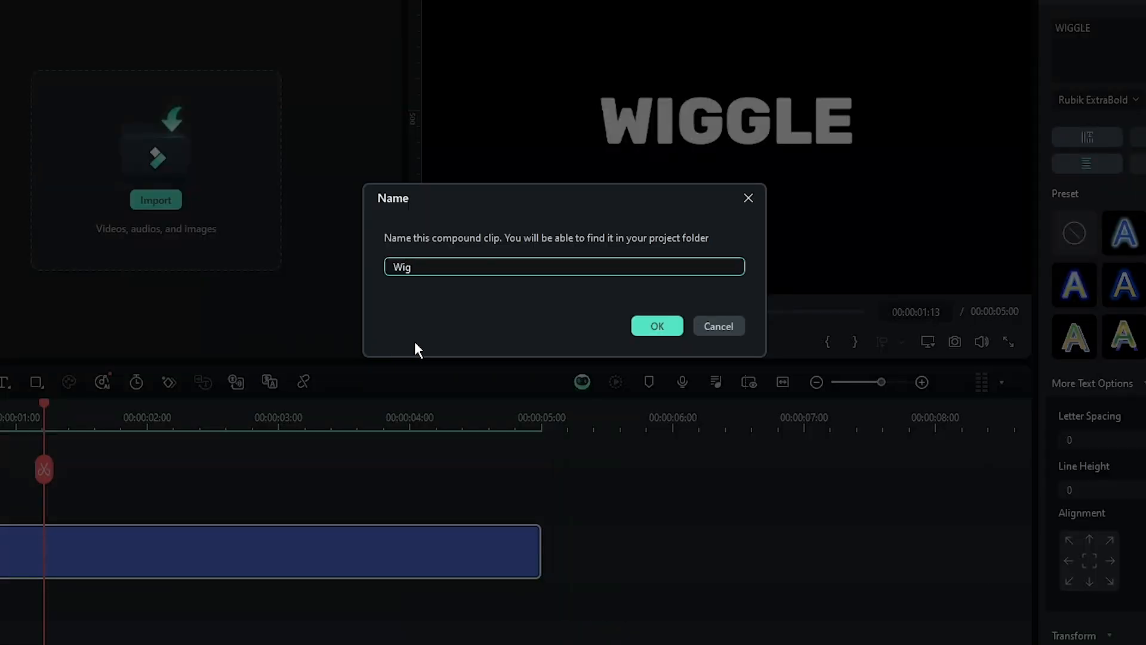
pyautogui.click(655, 326)
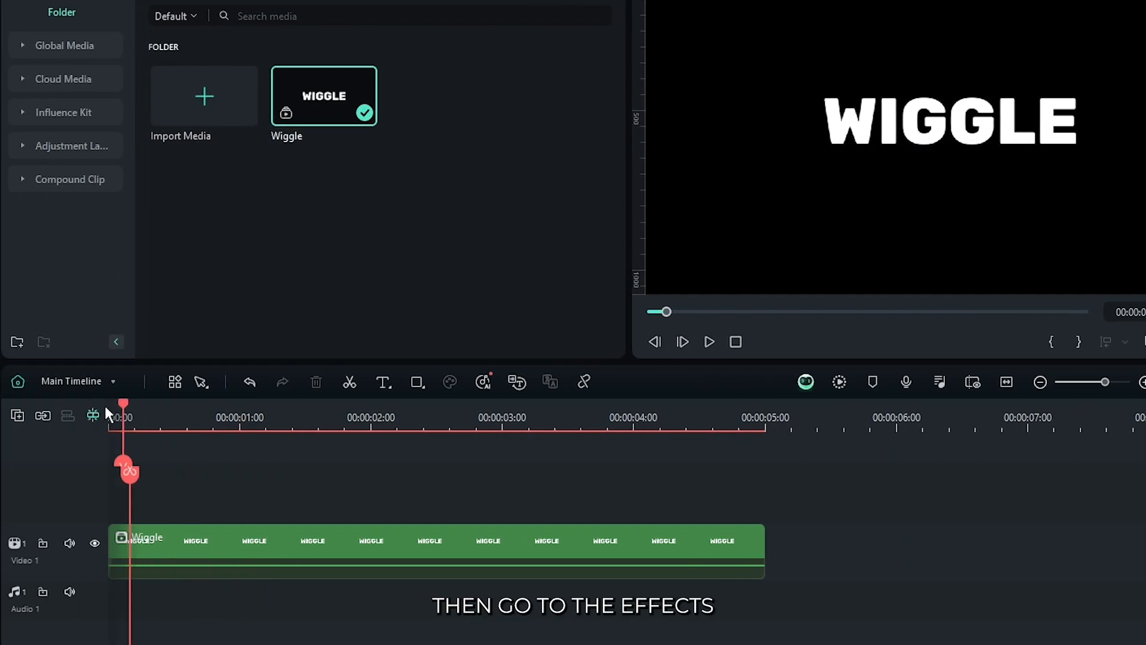
# - Browse the NewBlue FX Stylizer category in the effects library
pyautogui.click(292, 64)
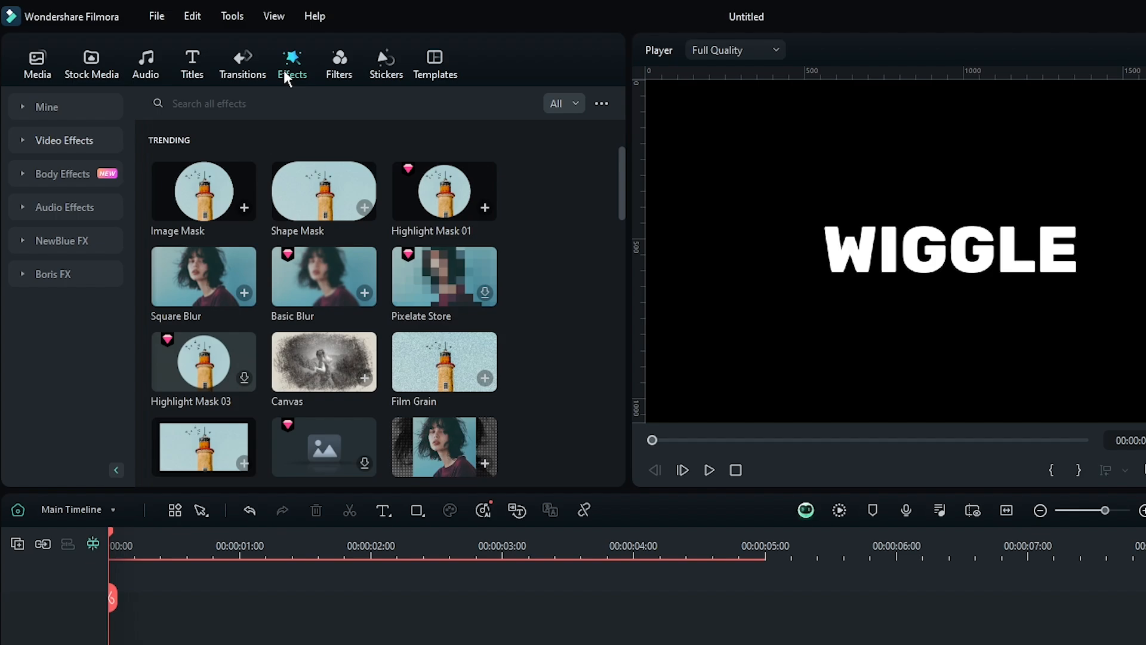
pyautogui.click(62, 240)
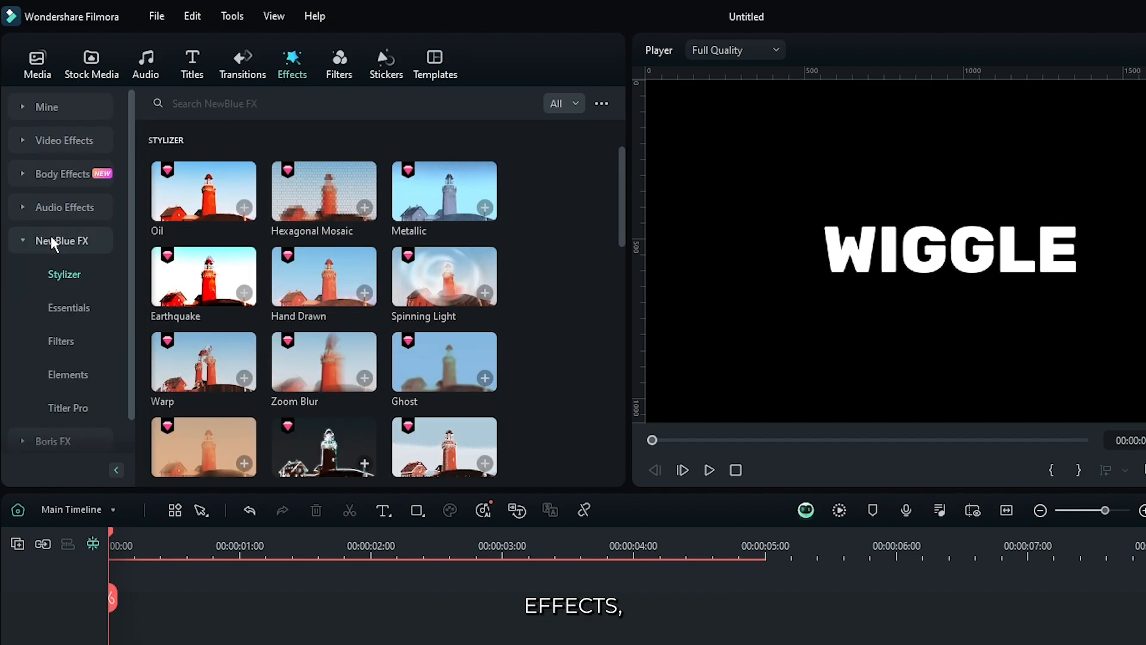
pyautogui.scroll(-3)
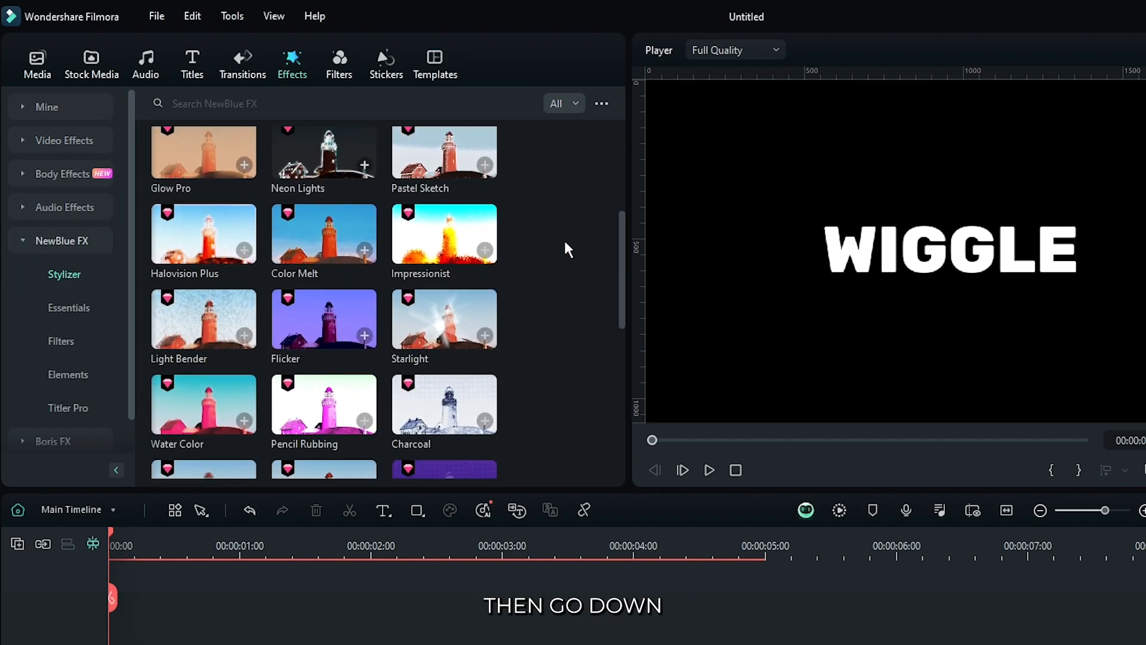
pyautogui.scroll(-3)
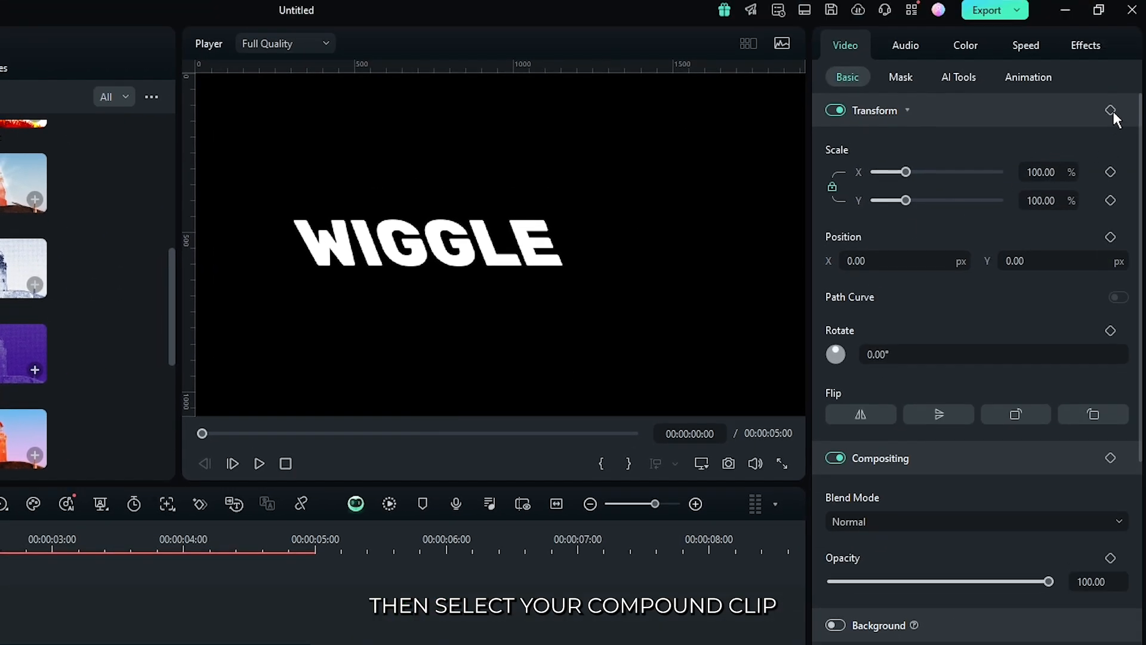
# - Configure the clip's Wiggle effect with Vertical orientation and Normal blend mode
pyautogui.click(1086, 45)
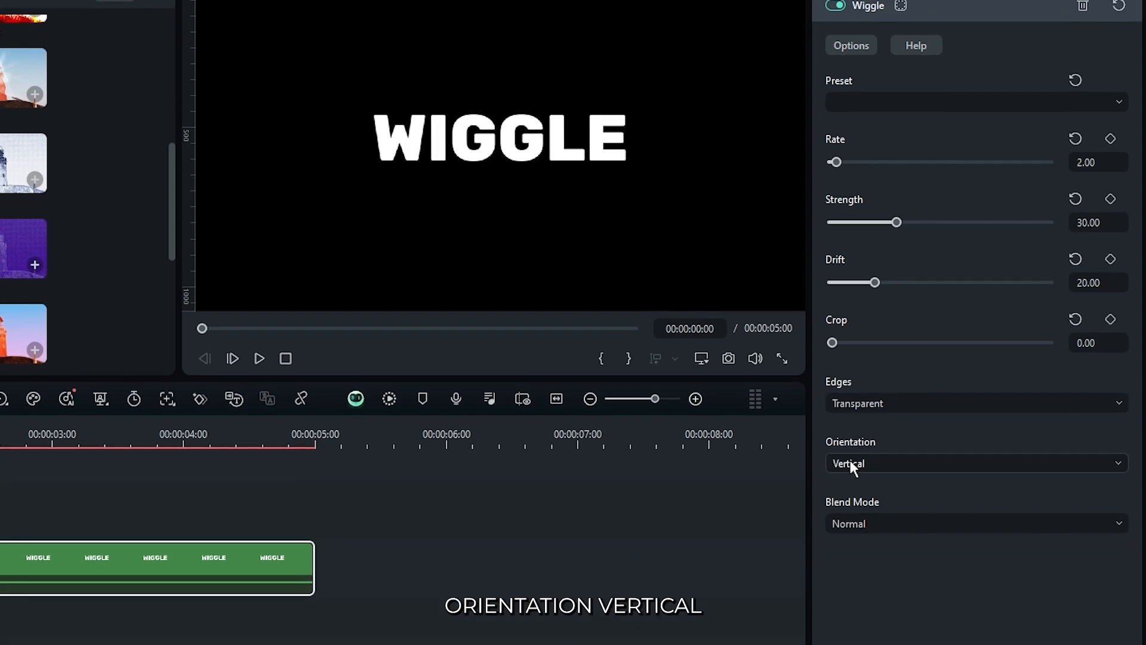
pyautogui.moveTo(846, 540)
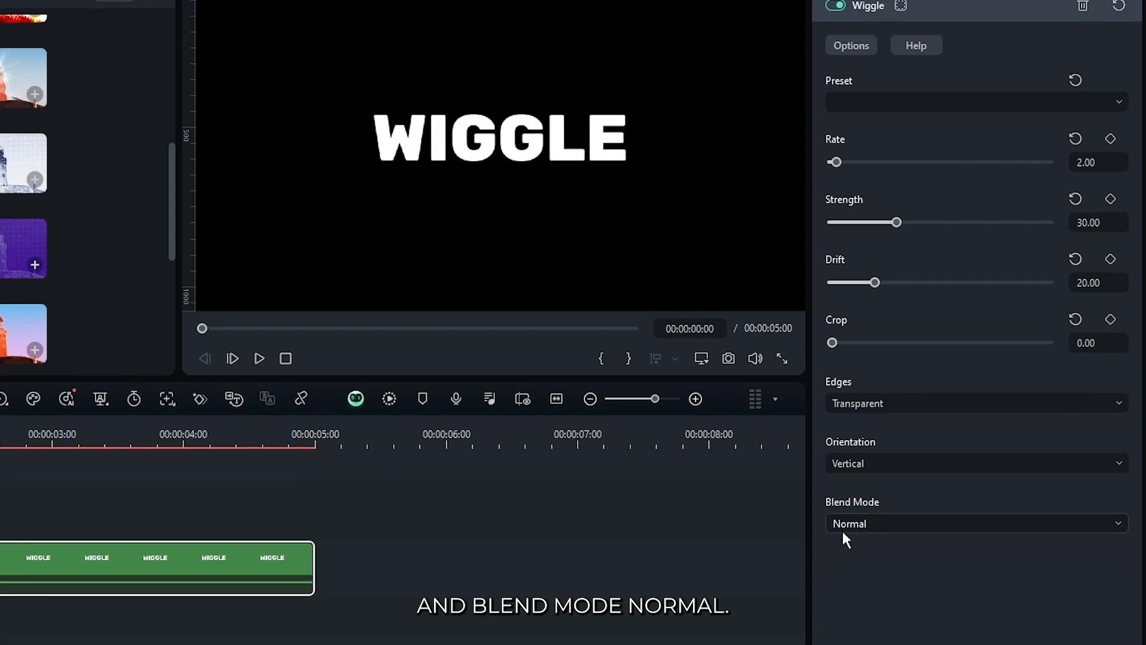
pyautogui.click(259, 358)
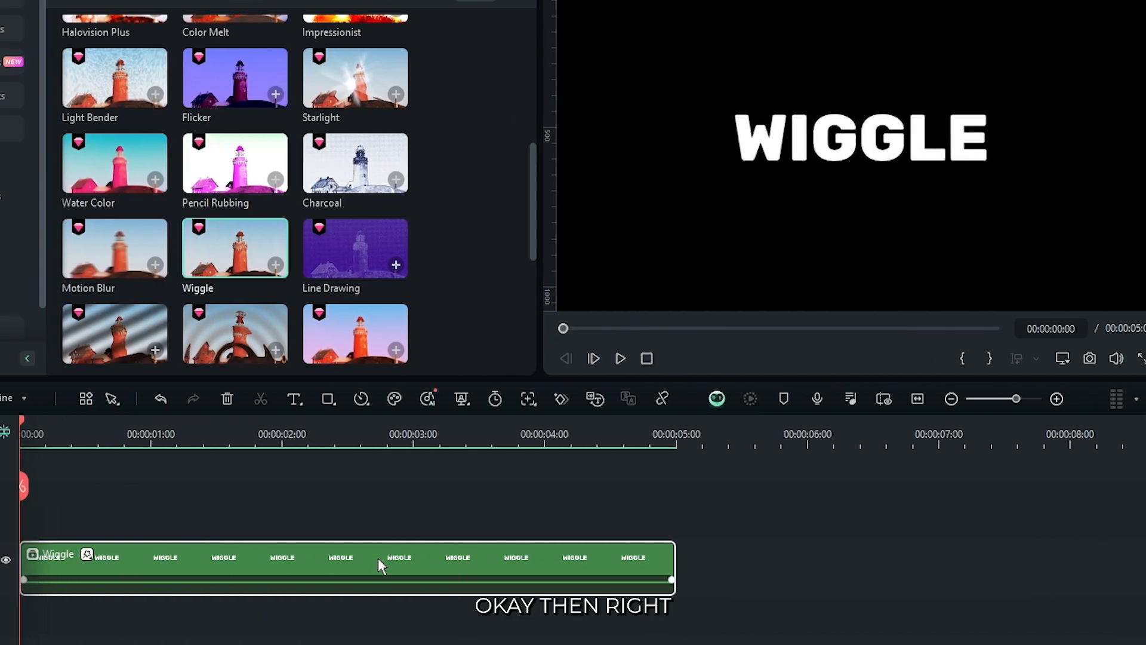
# - Copy the Wiggle effect and paste a second copy onto the compound clip
pyautogui.rightClick(379, 564)
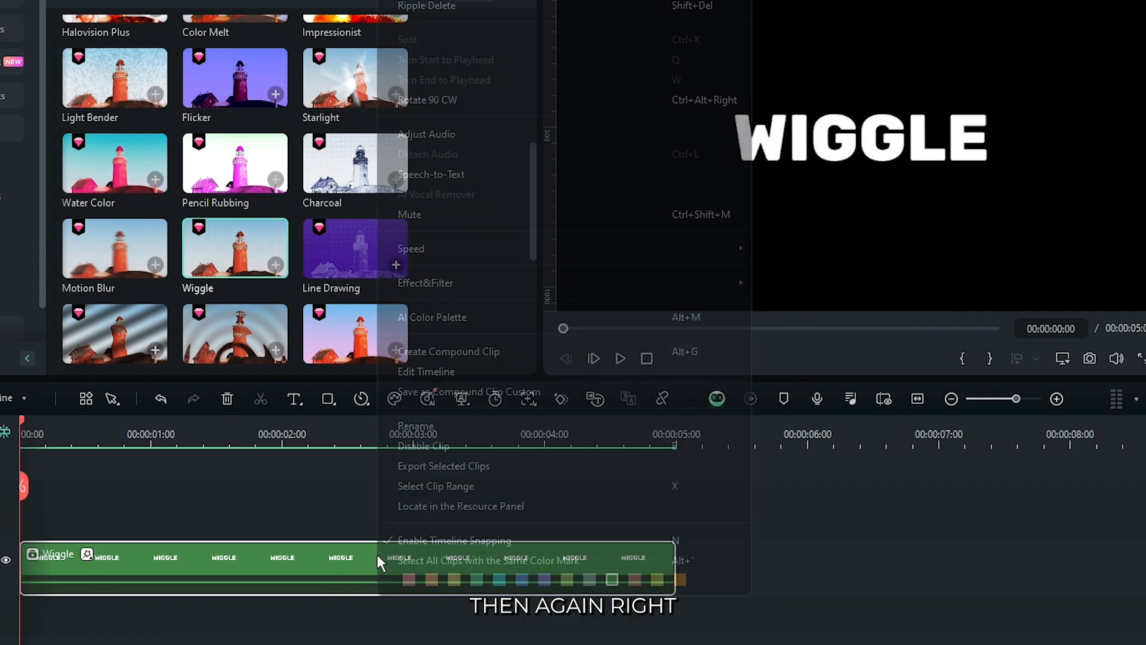
pyautogui.moveTo(425, 283)
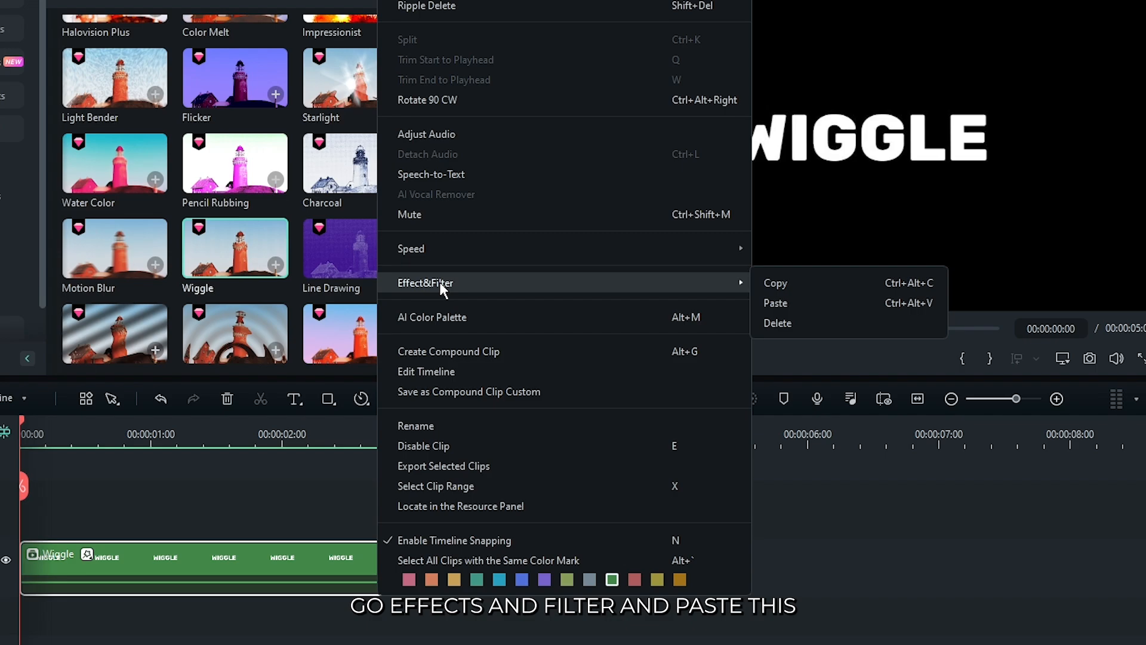
pyautogui.click(775, 302)
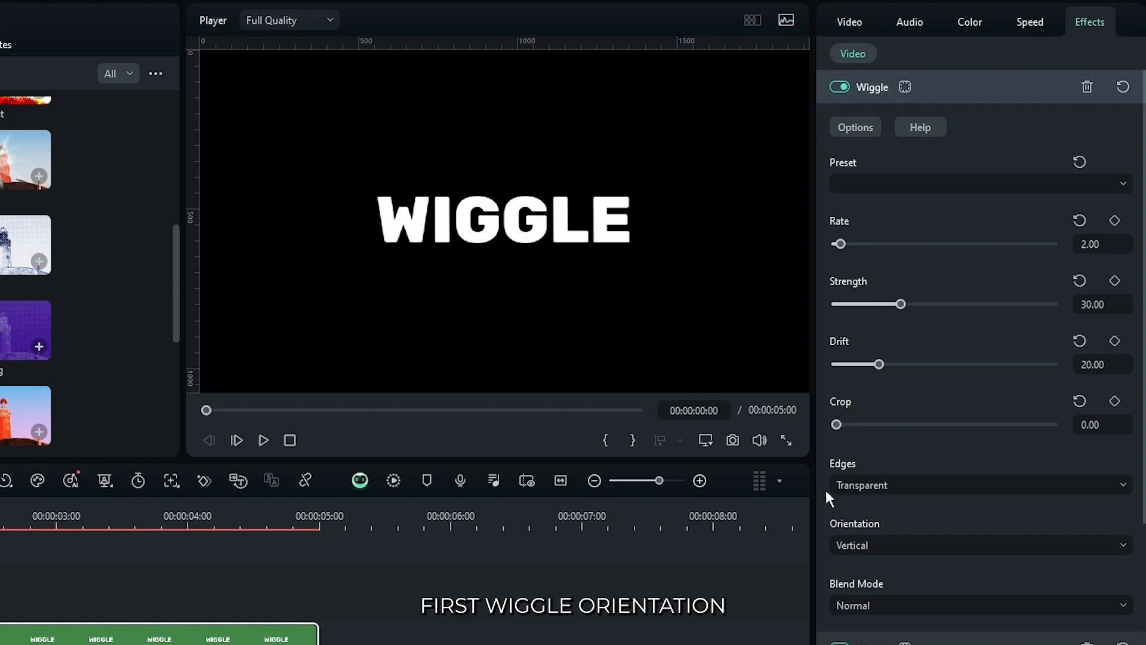
# - Set the first Wiggle's orientation to Horizontal, then browse the NewBlue FX Filters category
pyautogui.click(979, 544)
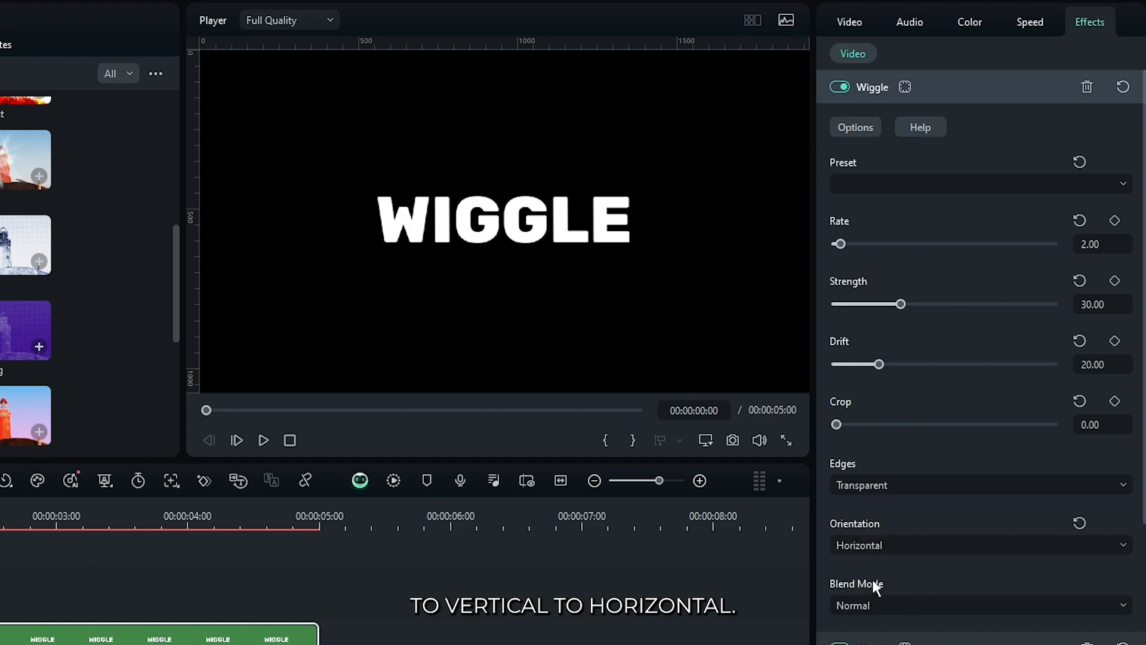
pyautogui.click(393, 480)
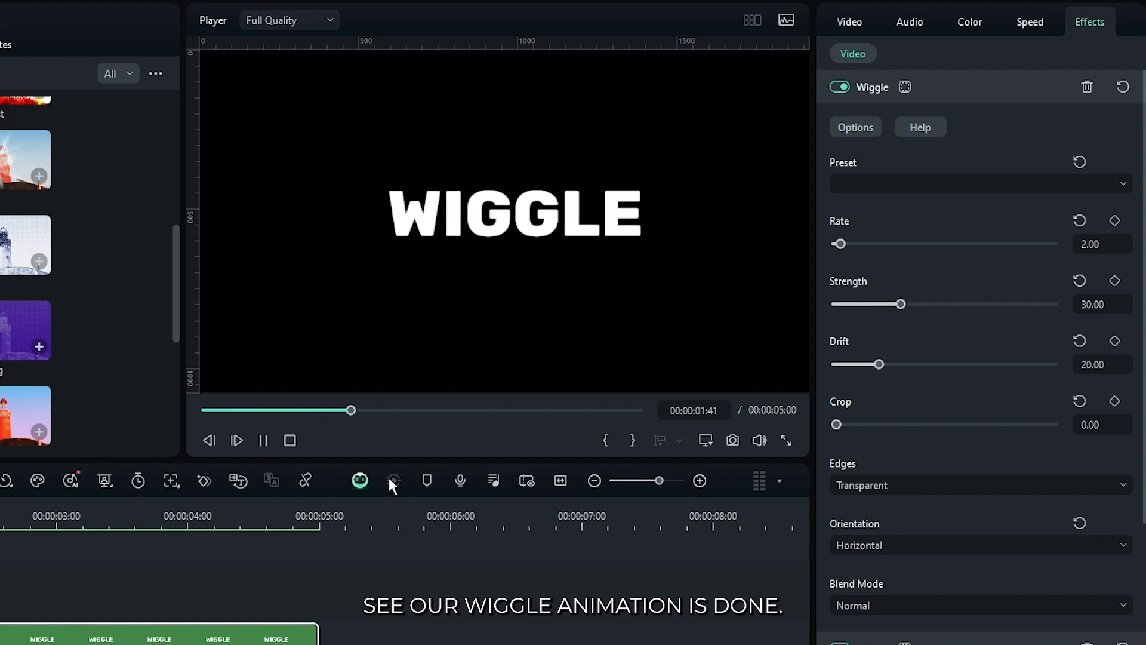
pyautogui.click(262, 441)
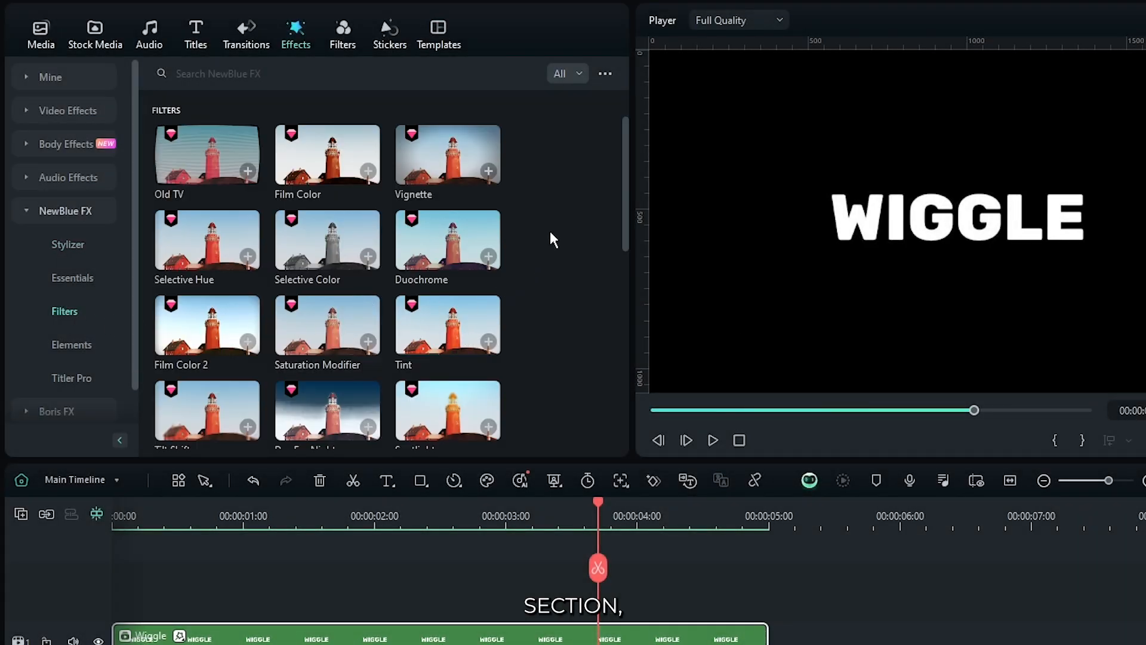
pyautogui.scroll(-3)
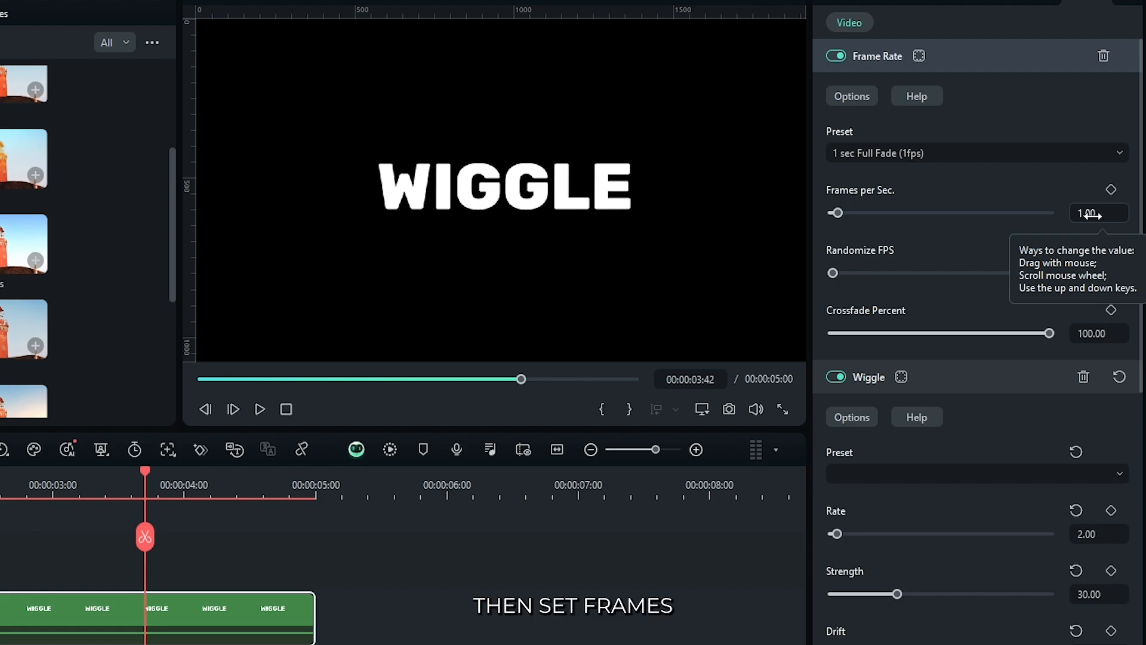
# - Set the Frame Rate effect to 8 frames per second
pyautogui.write('8')
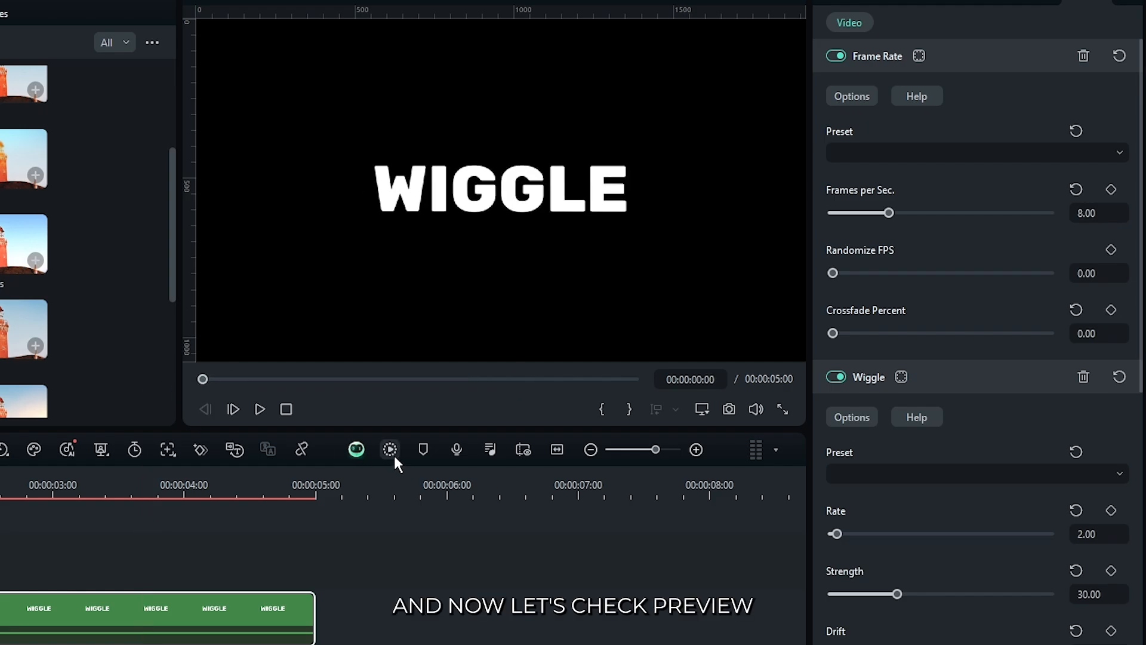
pyautogui.click(260, 409)
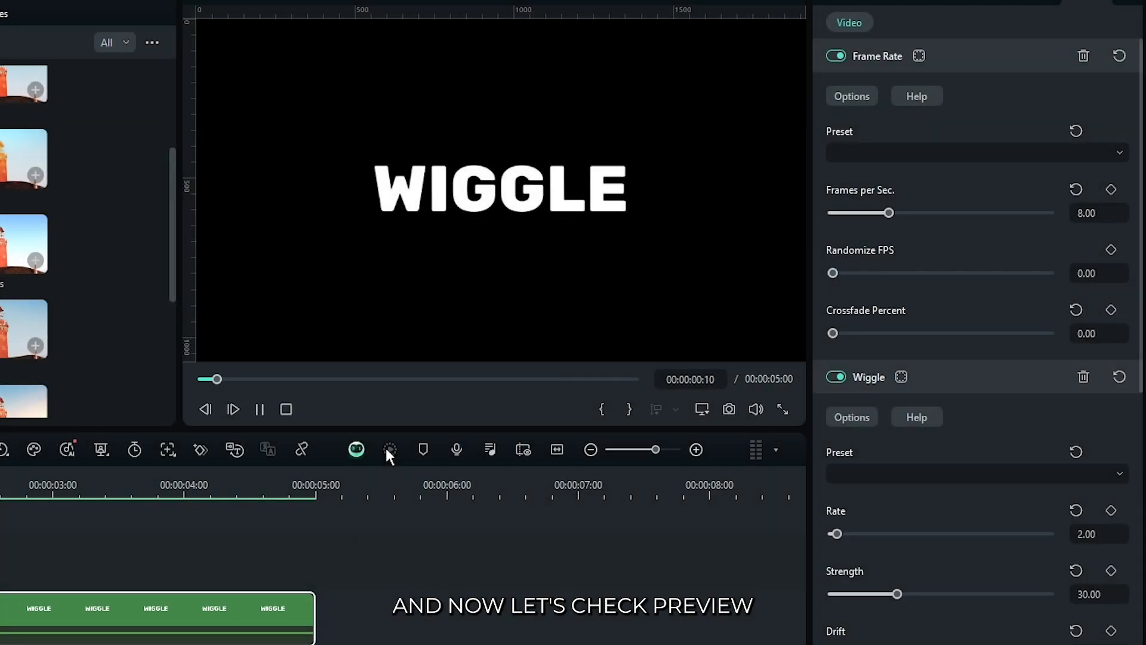
pyautogui.click(259, 409)
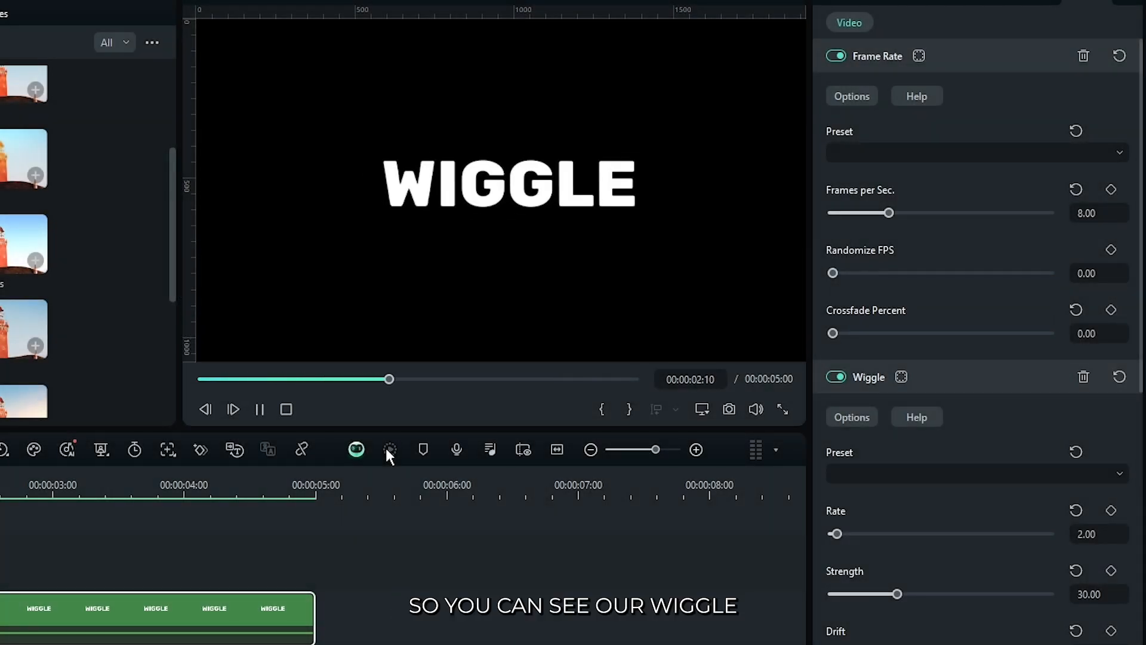